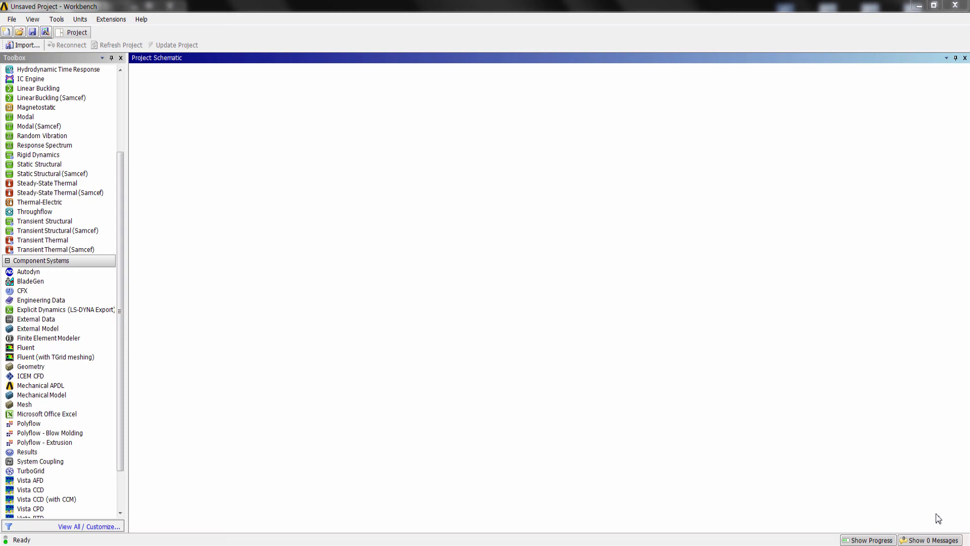
Add a Geometry component system to the Workbench project schematic.
left_click(31, 366)
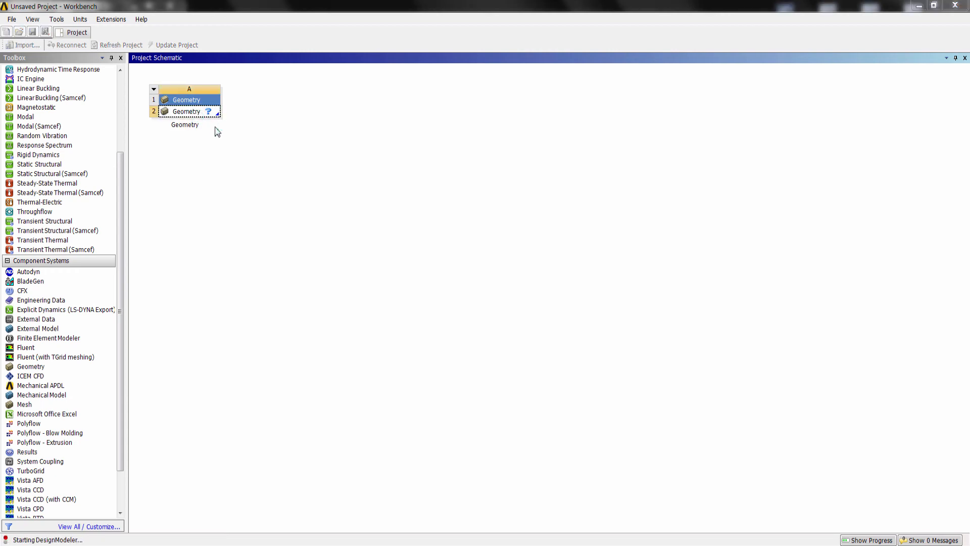
Launch DesignModeler and import the engine.x_t CAD file from the CAD-Files folder.
double_click(186, 111)
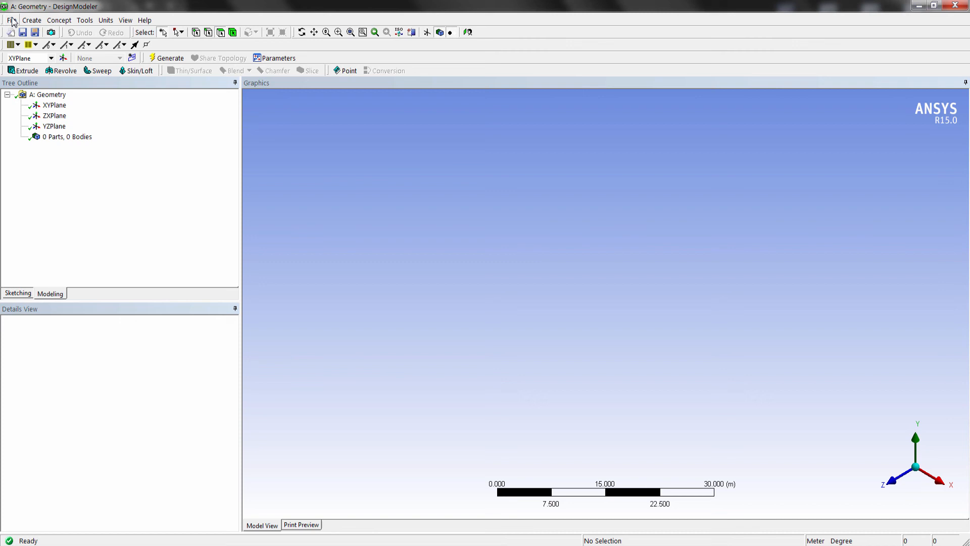
left_click(11, 20)
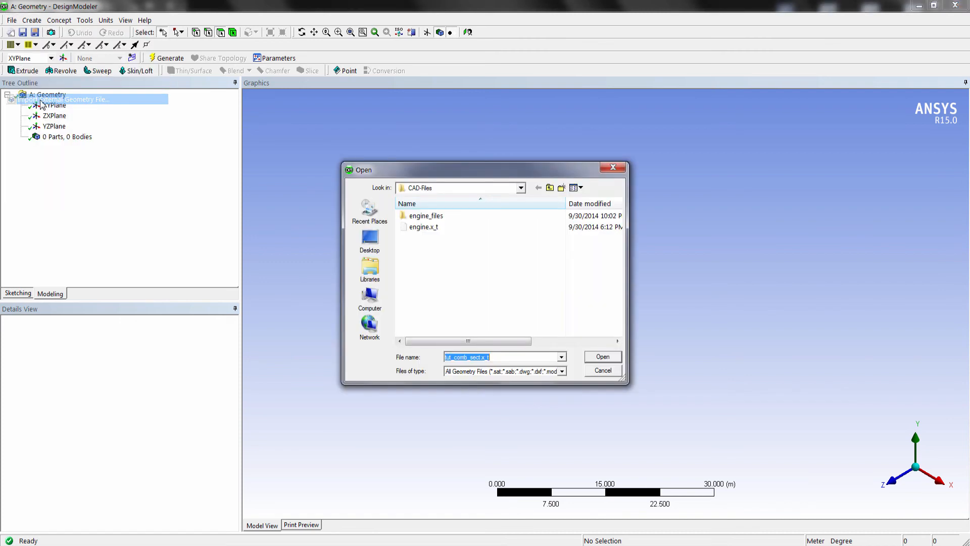
left_click(422, 227)
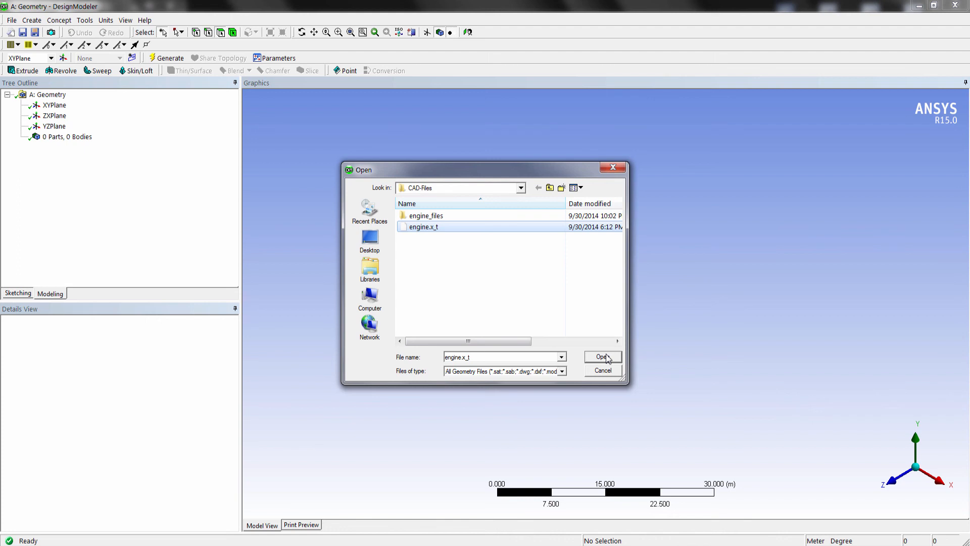
mouse_move(442, 241)
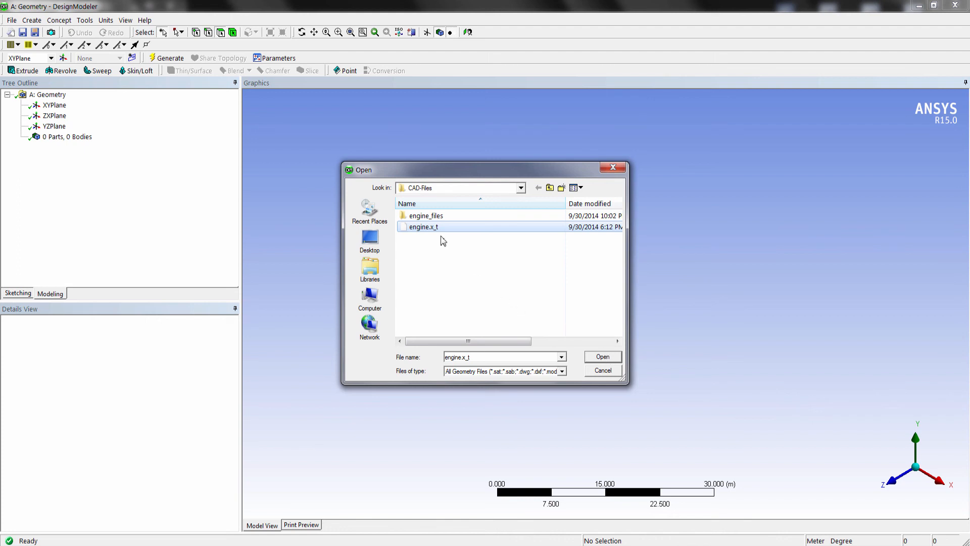
mouse_move(555, 332)
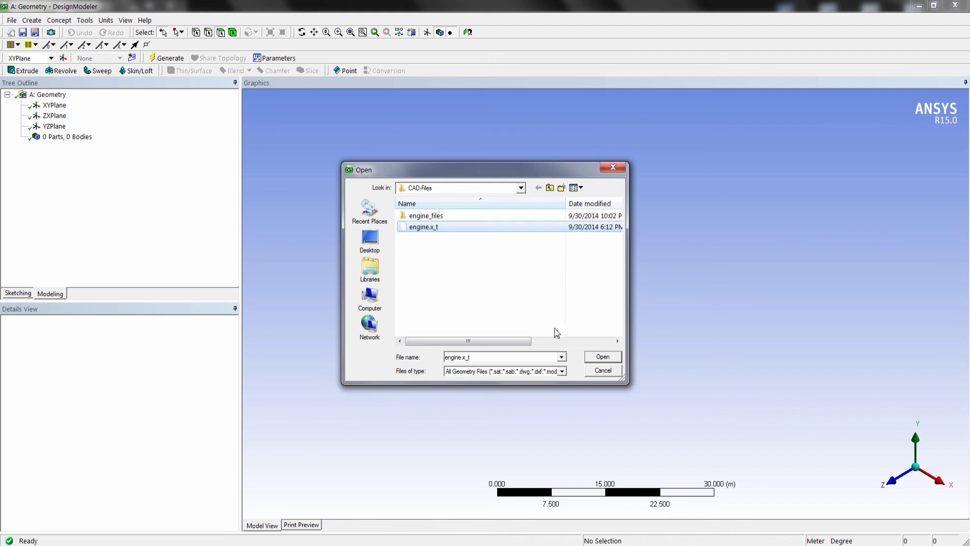
left_click(601, 356)
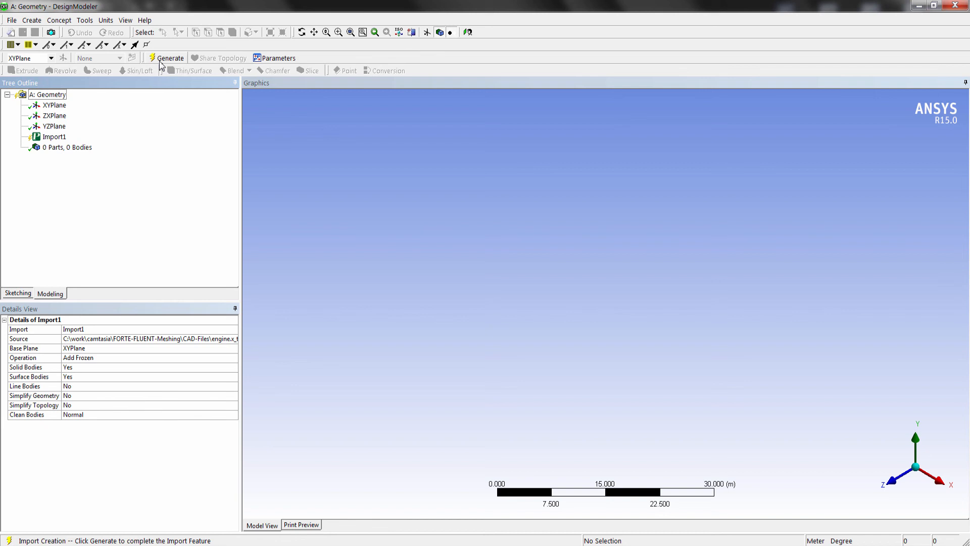
Generate the import into one part with one body, then close DesignModeler.
left_click(171, 57)
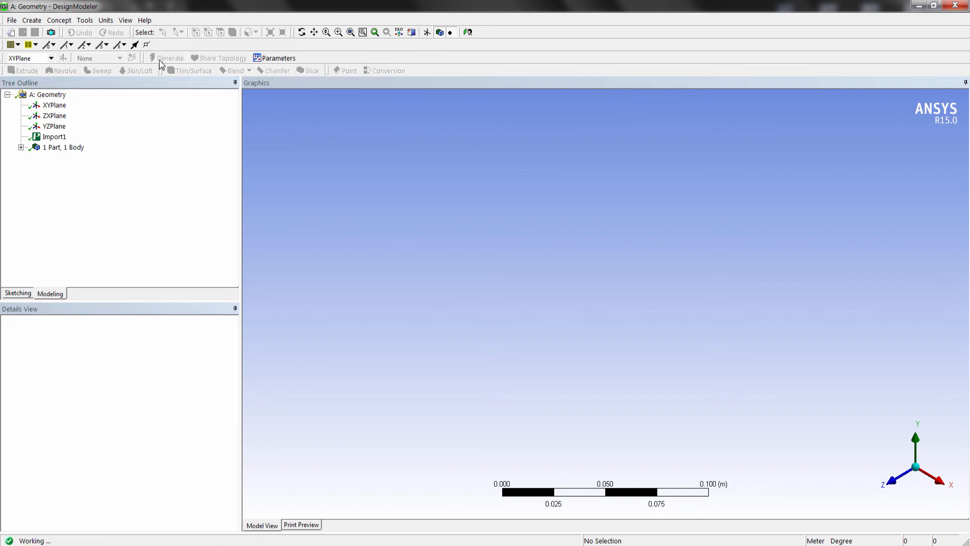
left_click(167, 57)
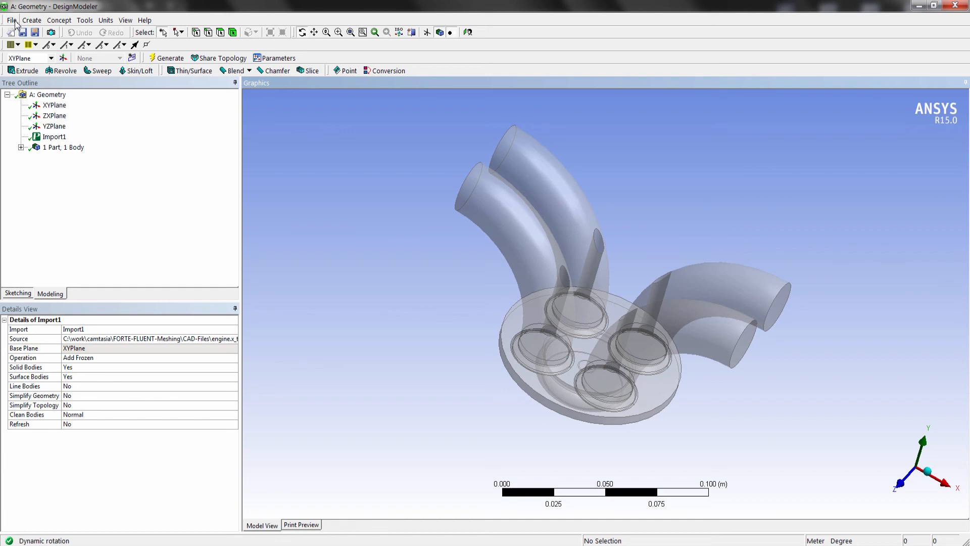
left_click(12, 20)
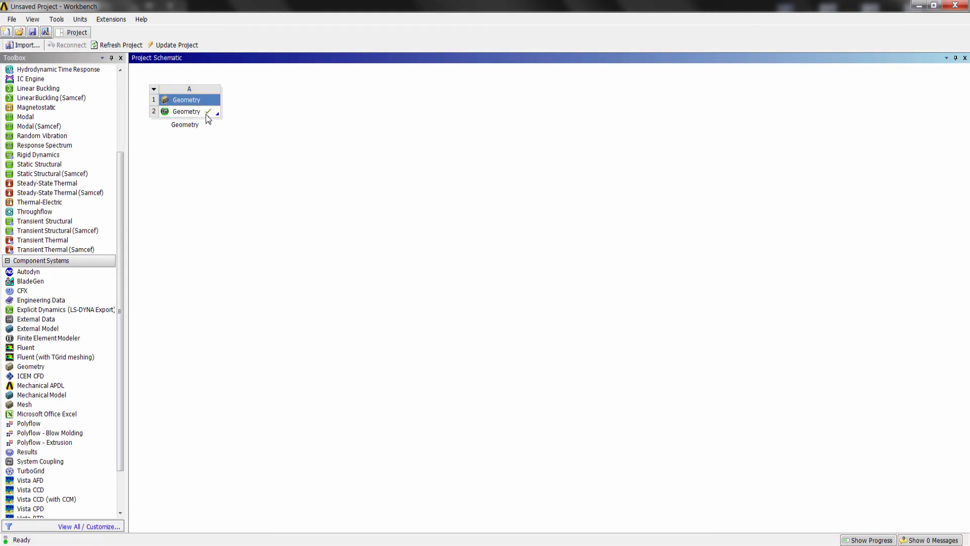
mouse_move(138, 304)
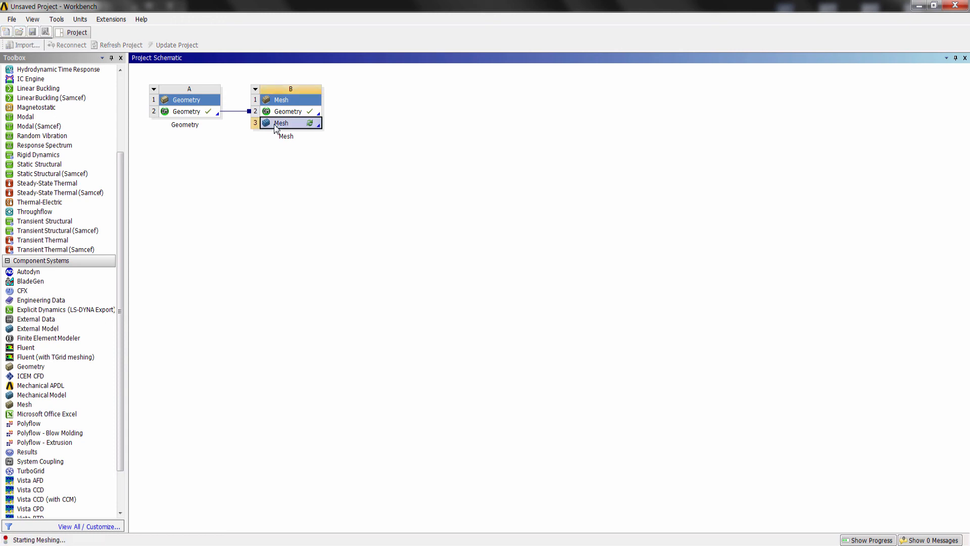
Launch the Meshing application from the linked Mesh system.
double_click(282, 123)
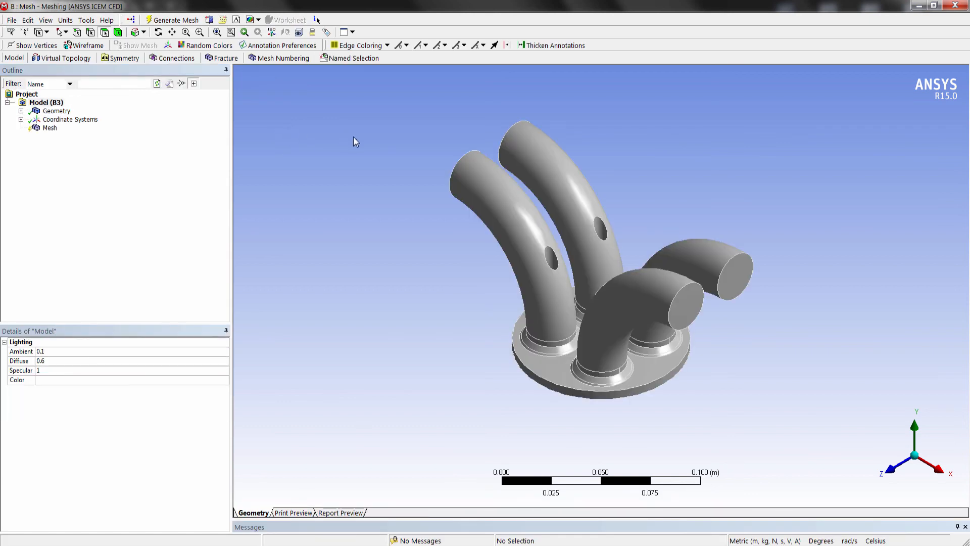
mouse_move(79, 134)
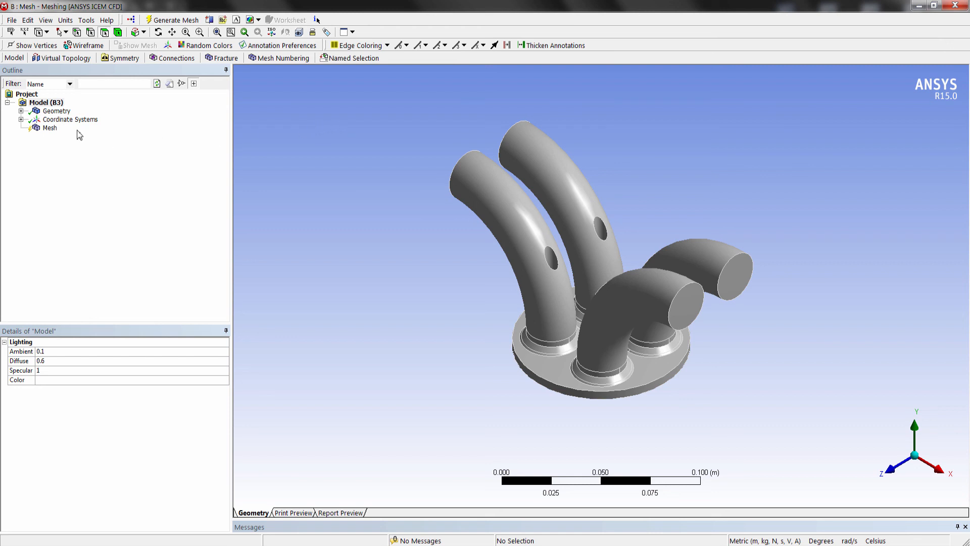
mouse_move(49, 130)
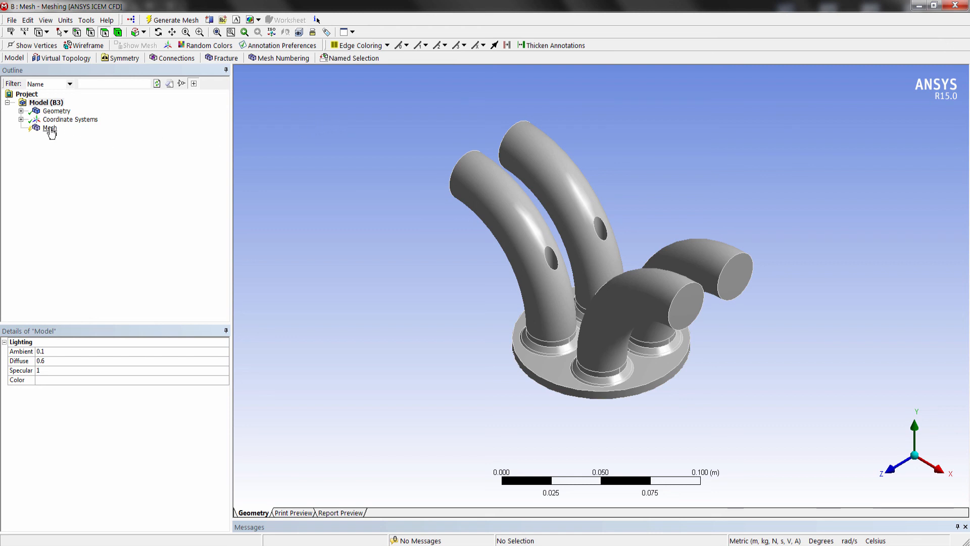
Set the mesh Physics Preference to CFD, giving Fluent as solver preference.
left_click(49, 127)
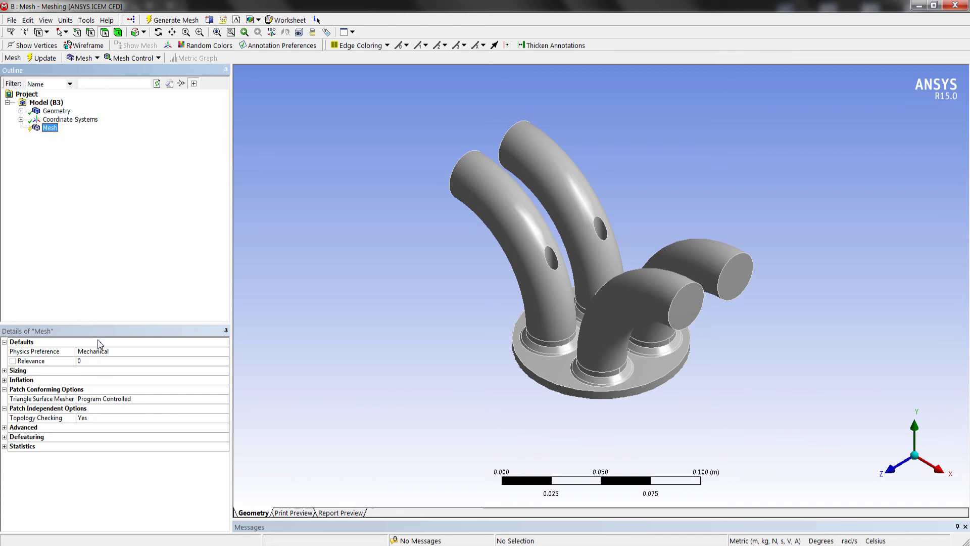
mouse_move(103, 354)
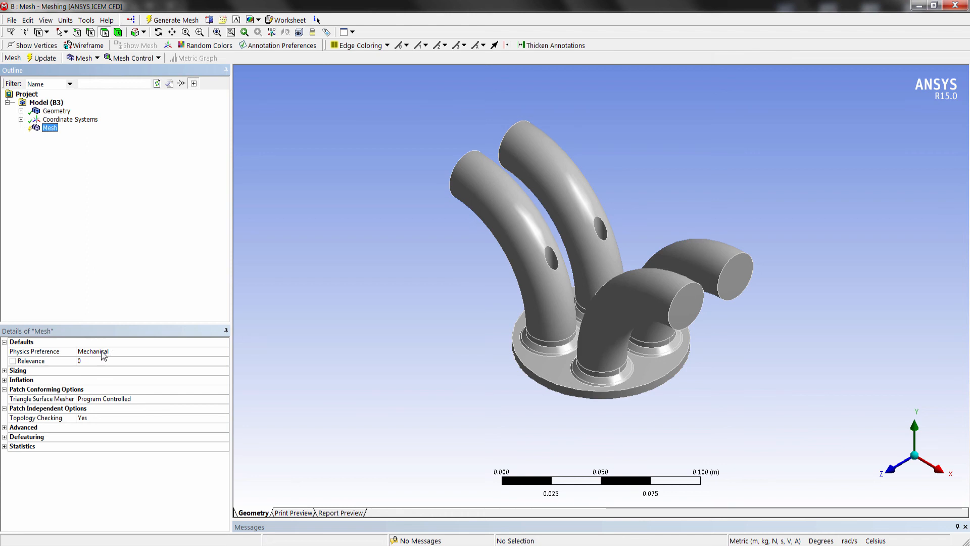
left_click(93, 351)
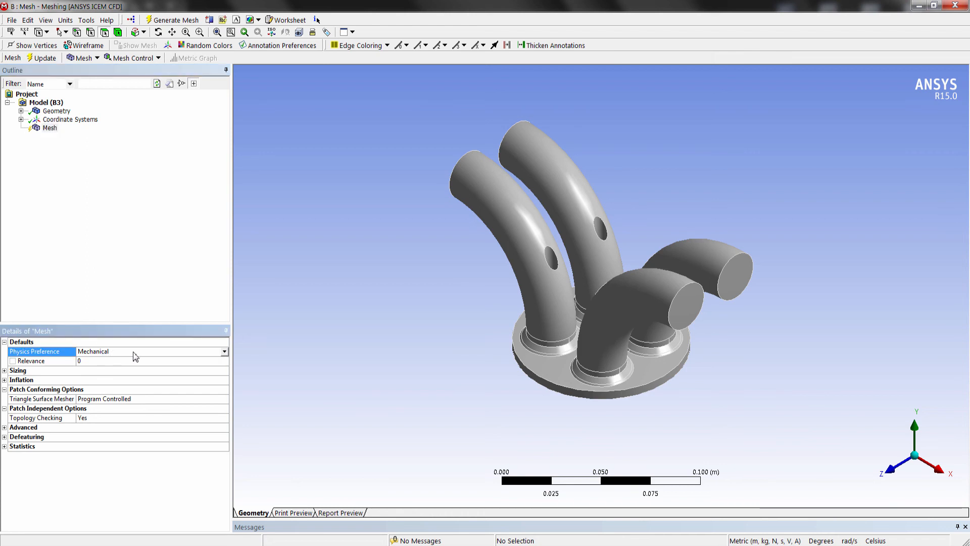
left_click(222, 351)
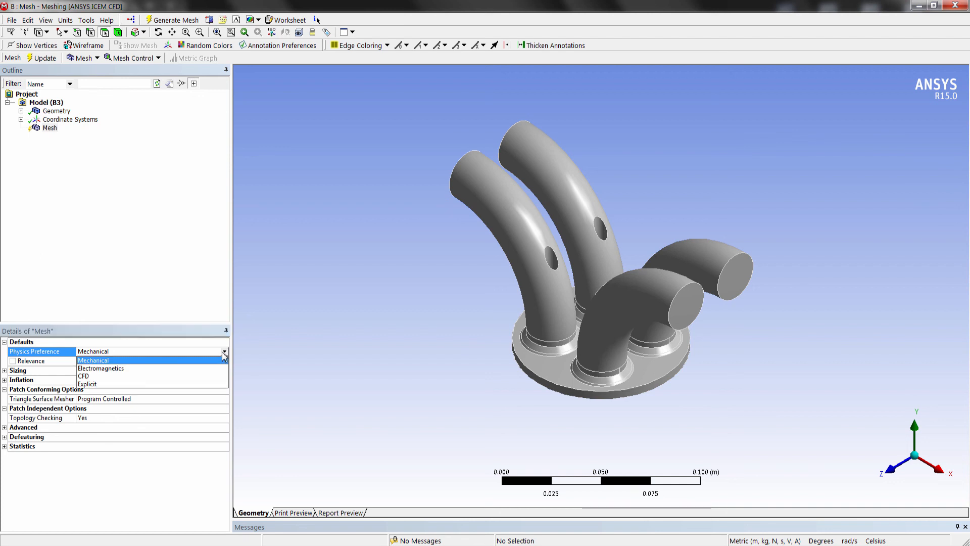
left_click(84, 376)
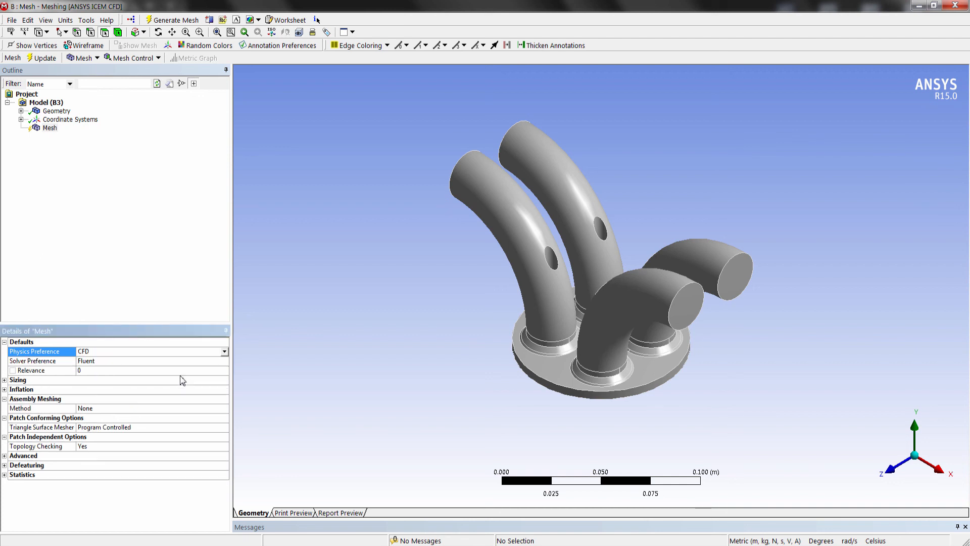
mouse_move(184, 54)
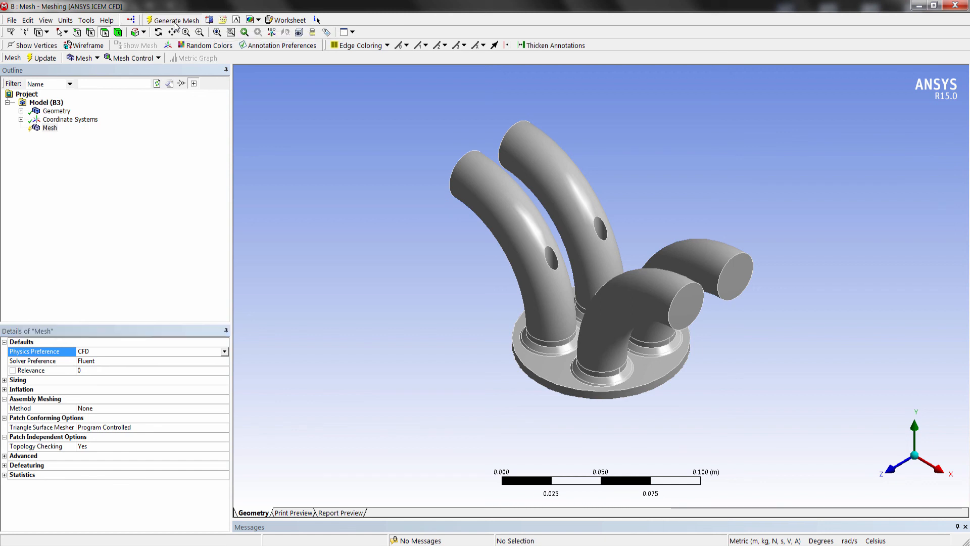
Generate the triangular CFD surface mesh on the engine ports and begin exporting it.
left_click(176, 20)
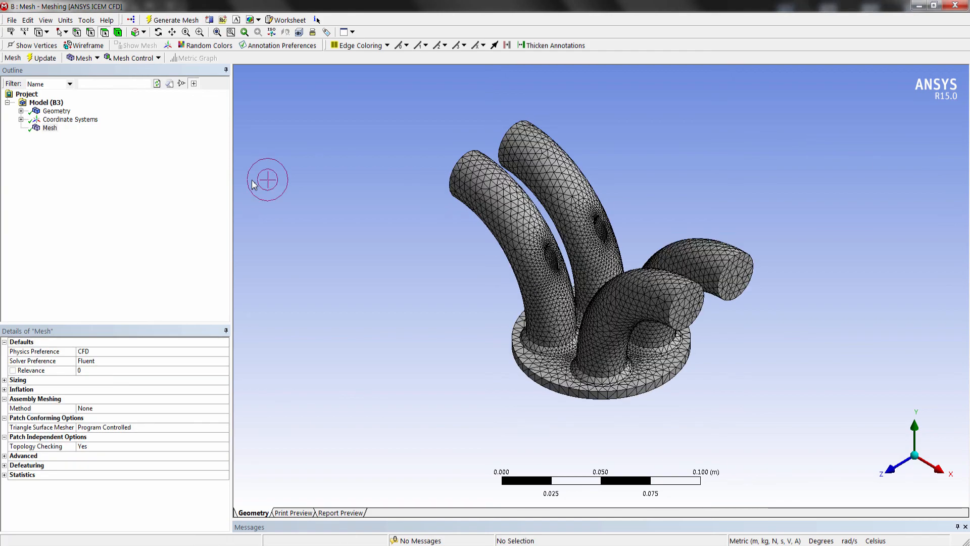
mouse_move(160, 37)
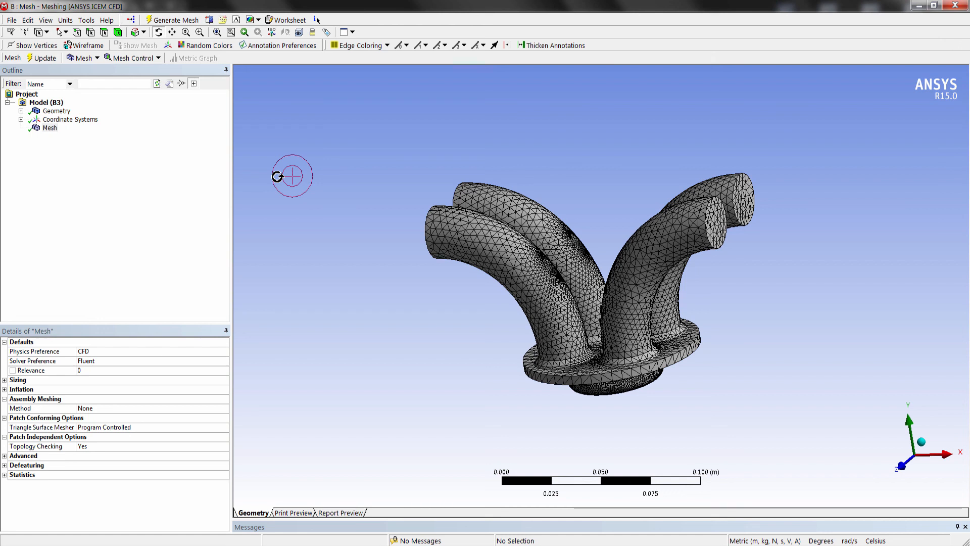
mouse_move(93, 98)
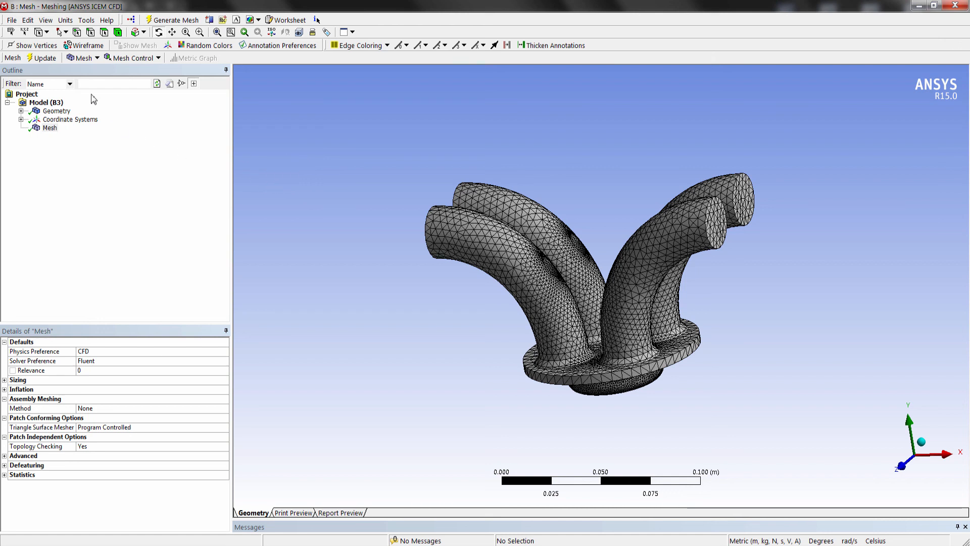
left_click(11, 20)
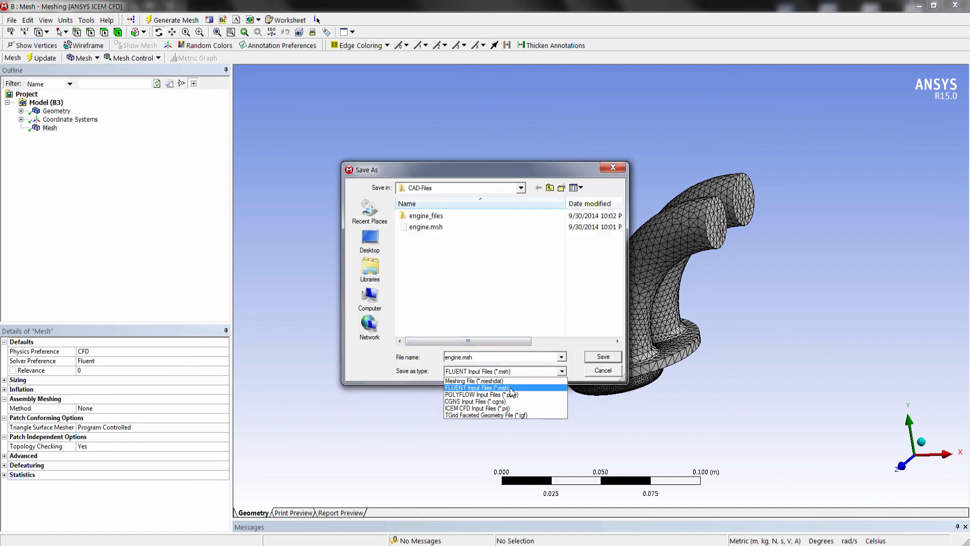
Export the mesh as FLUENT Input File engine.msh in CAD-Files, replacing the existing file.
left_click(476, 388)
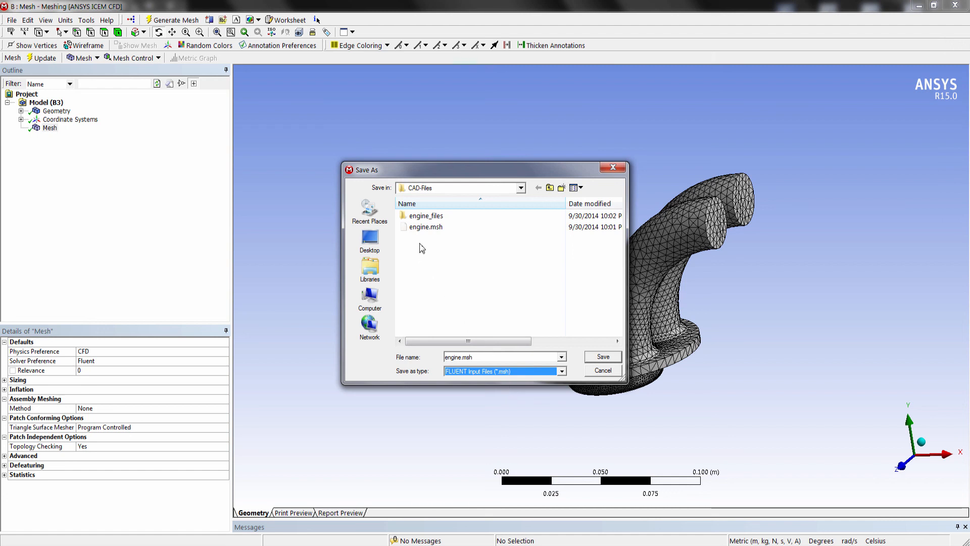
left_click(425, 227)
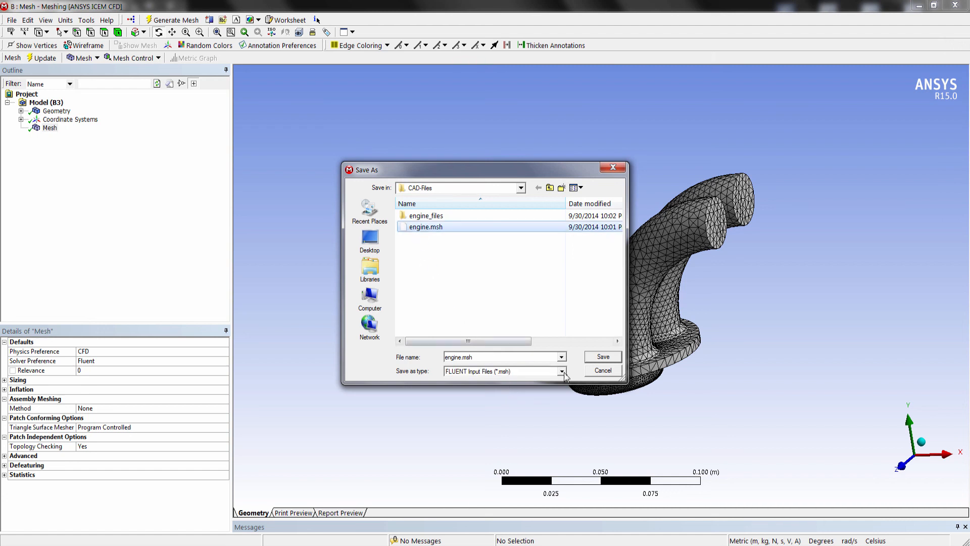
left_click(601, 357)
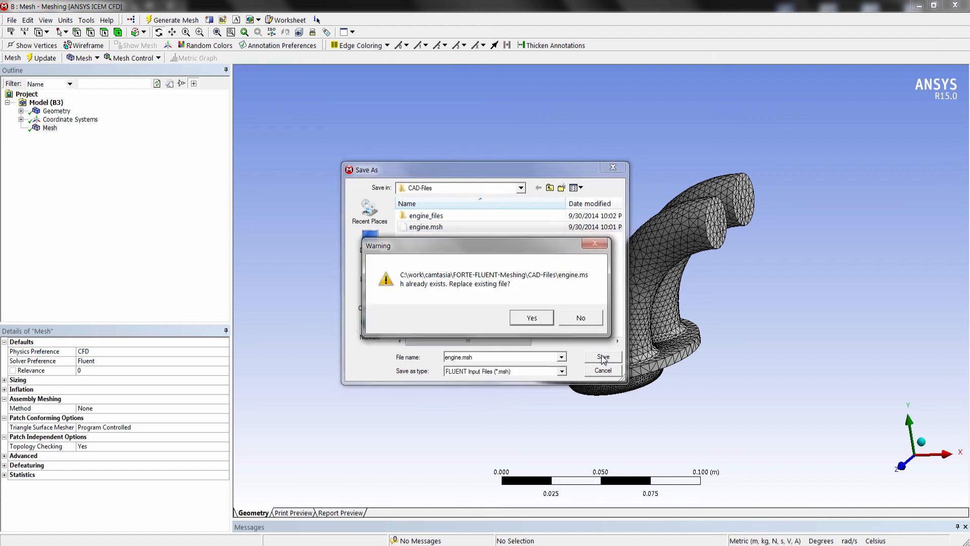
mouse_move(471, 294)
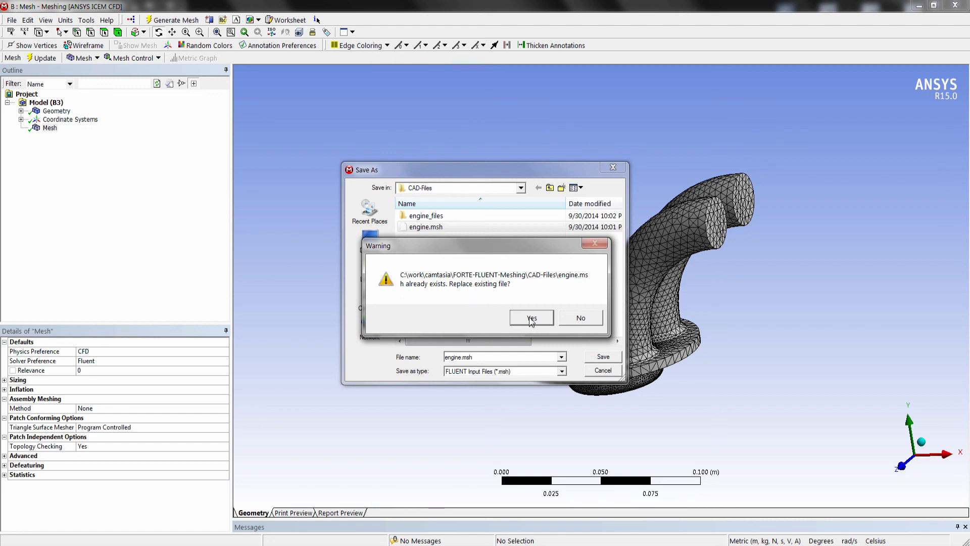
left_click(531, 317)
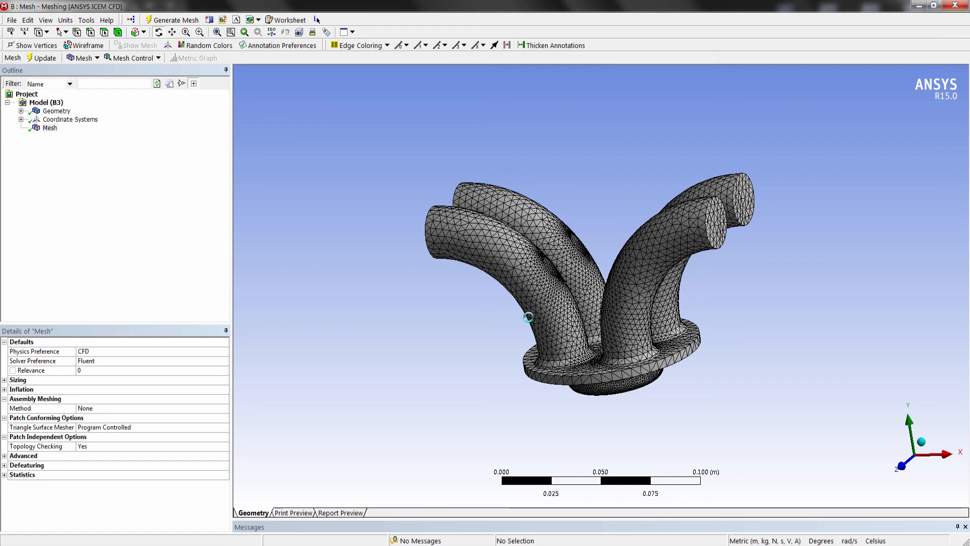
mouse_move(512, 340)
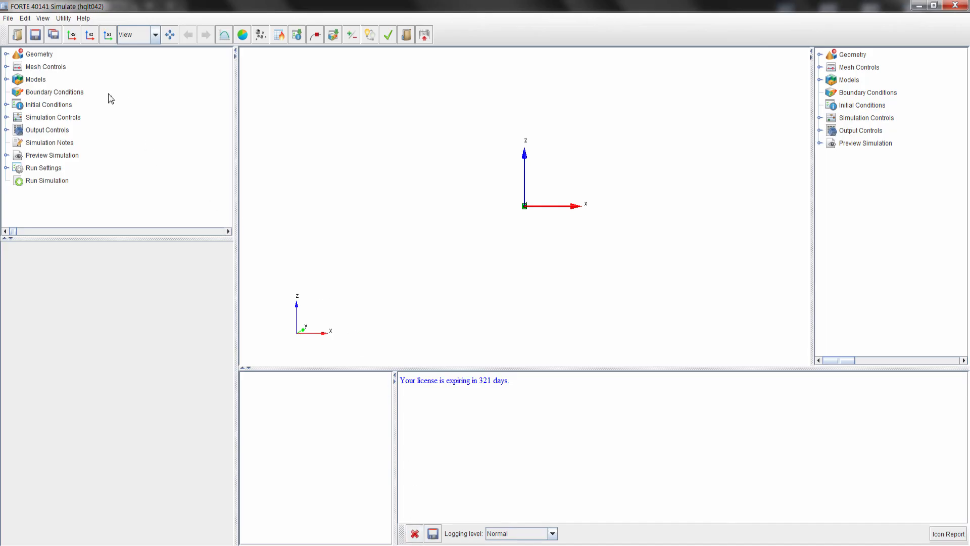
Set FORTE's geometry import method to From Fluent mesh file.
left_click(39, 53)
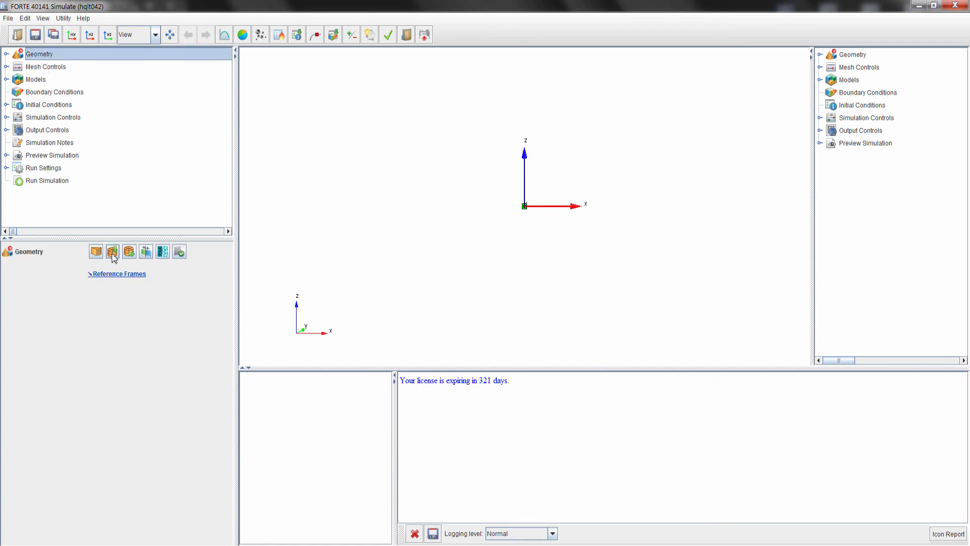
left_click(113, 252)
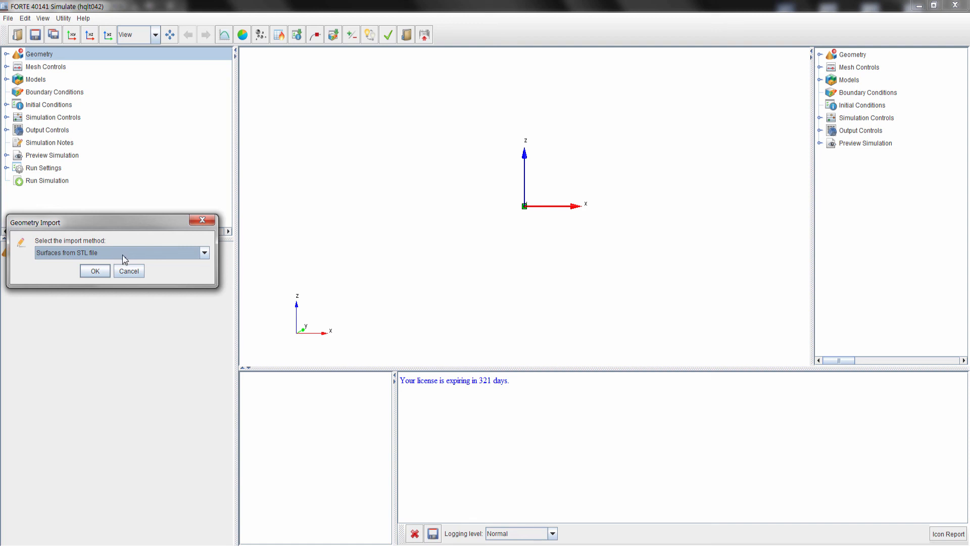
left_click(204, 253)
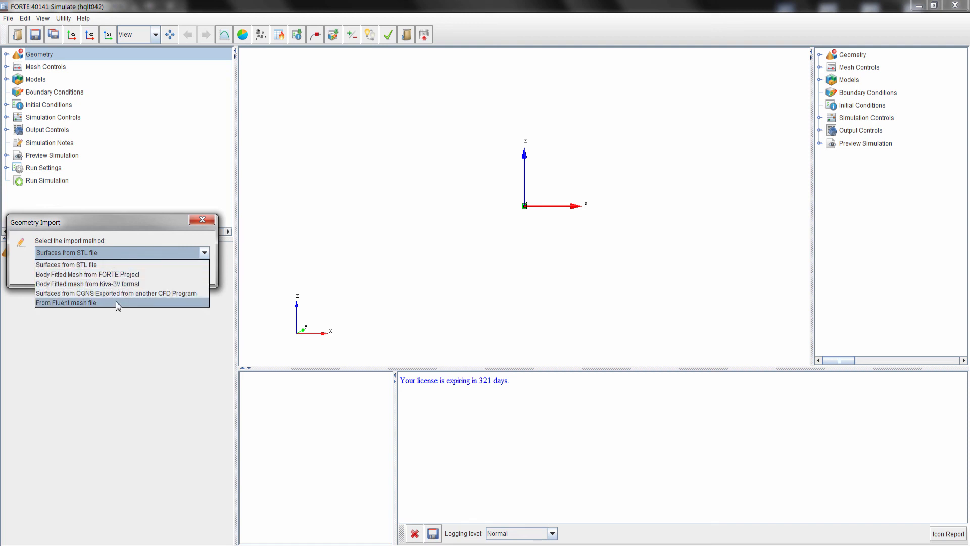
left_click(73, 302)
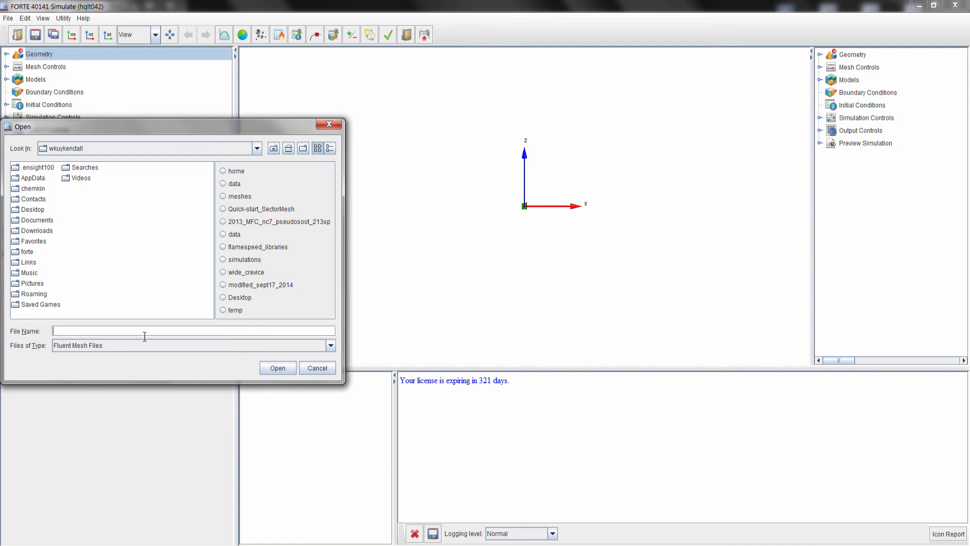
Import engine.msh from the CAD-Files folder as geometry with length units set to m.
type("C:\\work\\camtasia\\FORTE-FLUENT-Meshing\\CAD-Files")
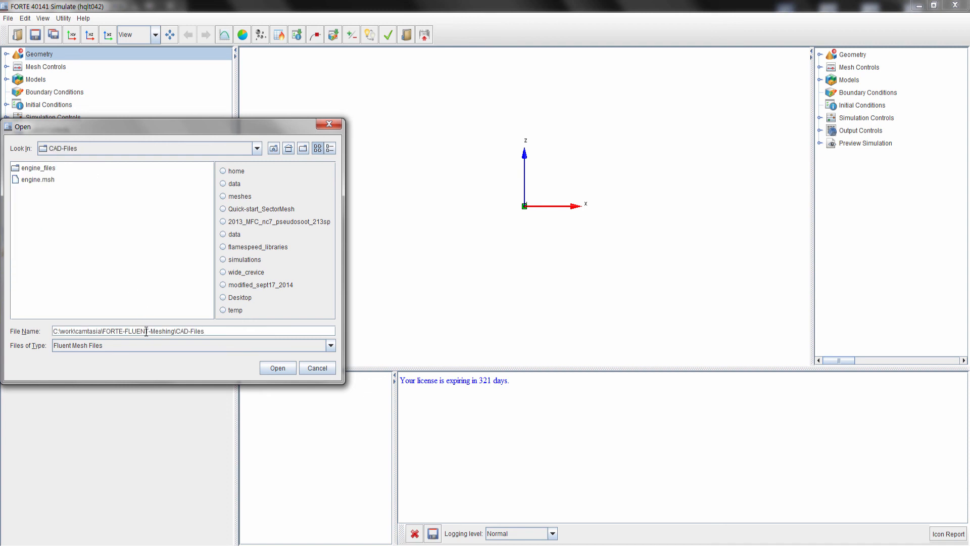
left_click(38, 179)
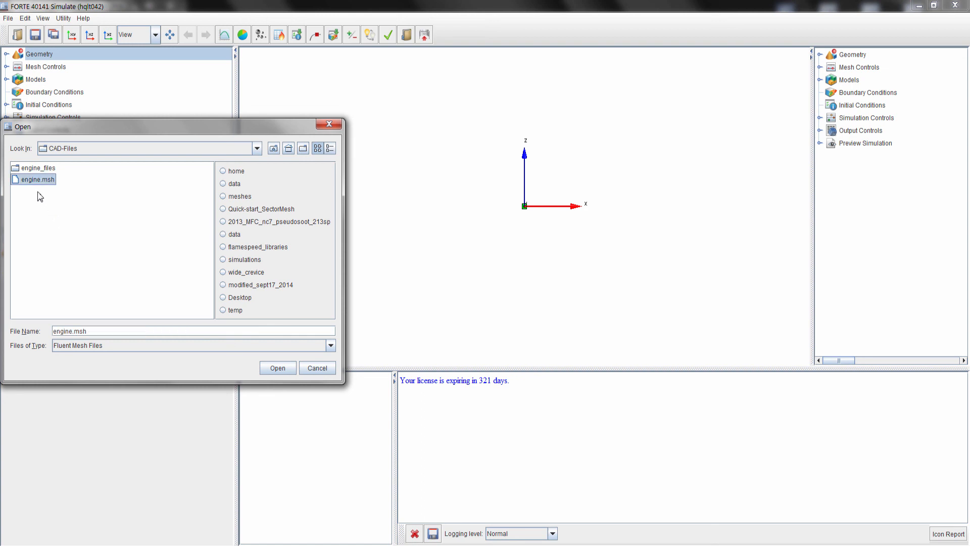
mouse_move(263, 346)
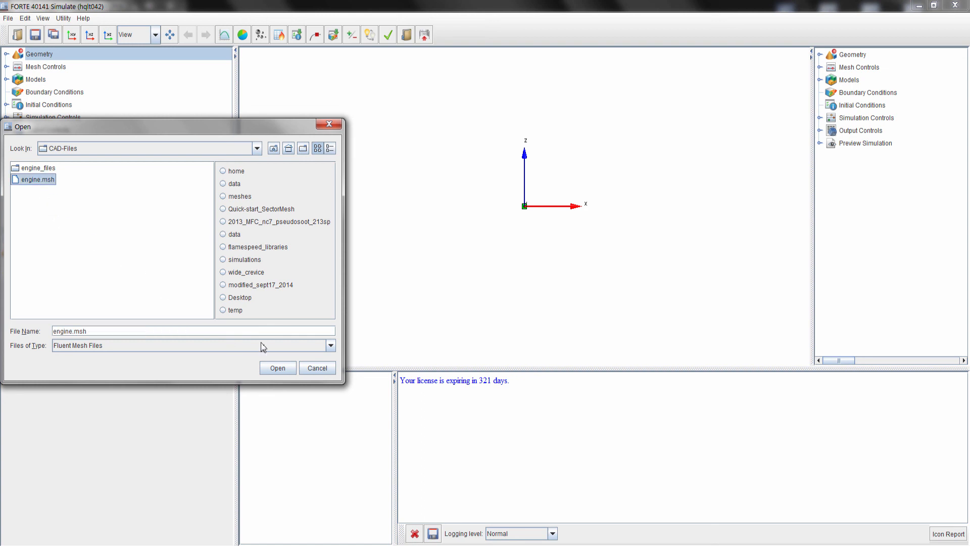
left_click(277, 368)
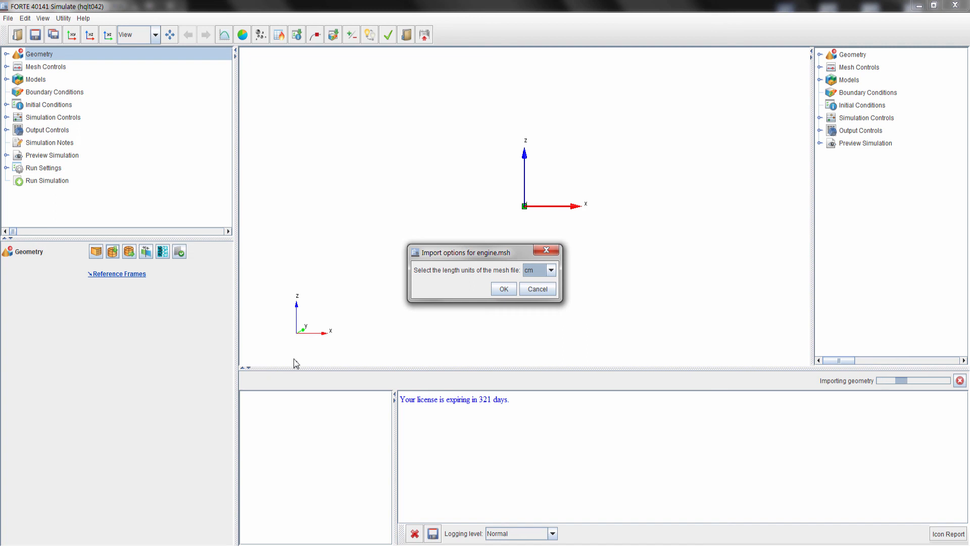
left_click(550, 270)
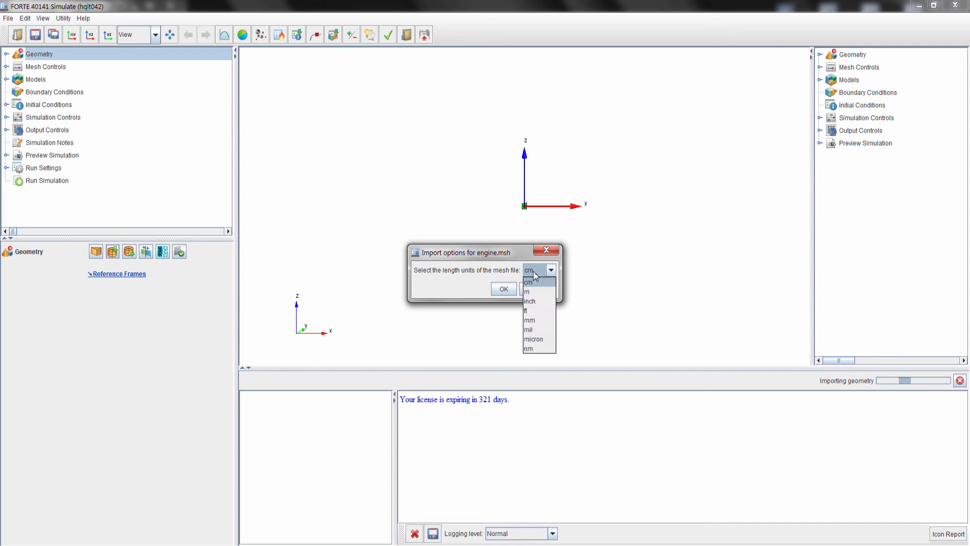
mouse_move(533, 292)
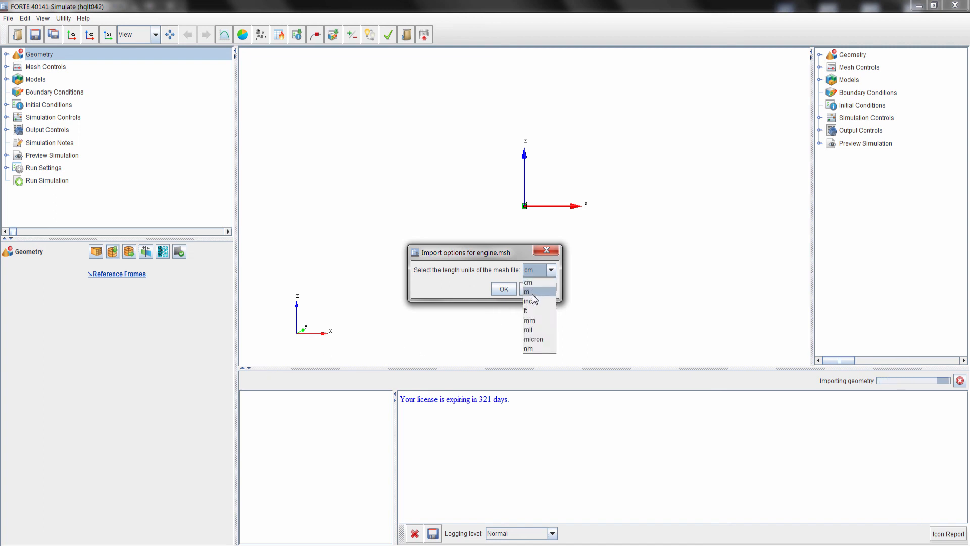
left_click(503, 289)
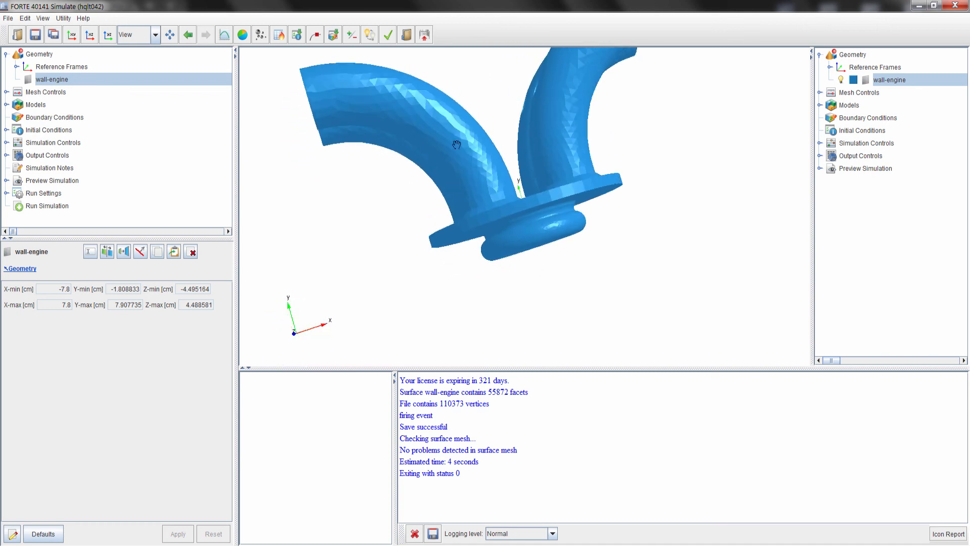
mouse_move(486, 178)
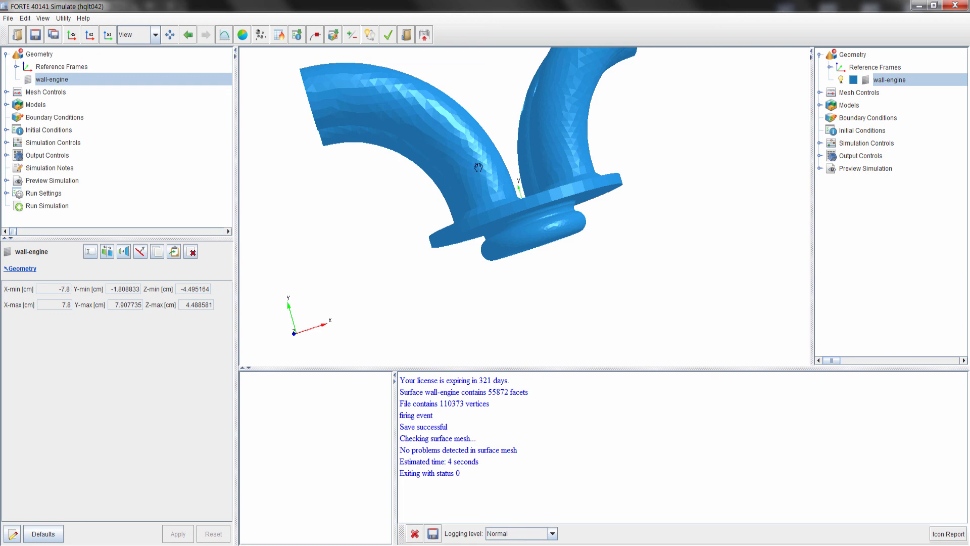
mouse_move(487, 155)
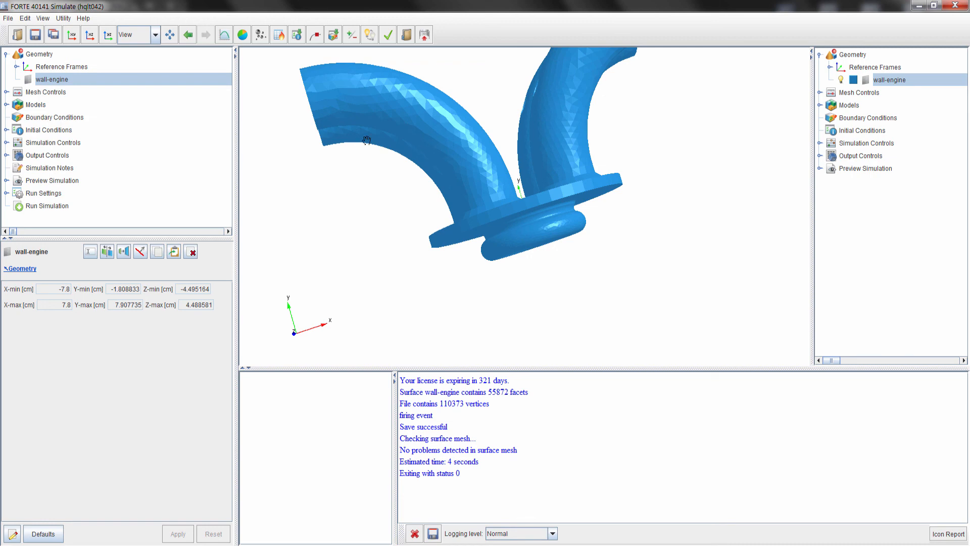
mouse_move(365, 138)
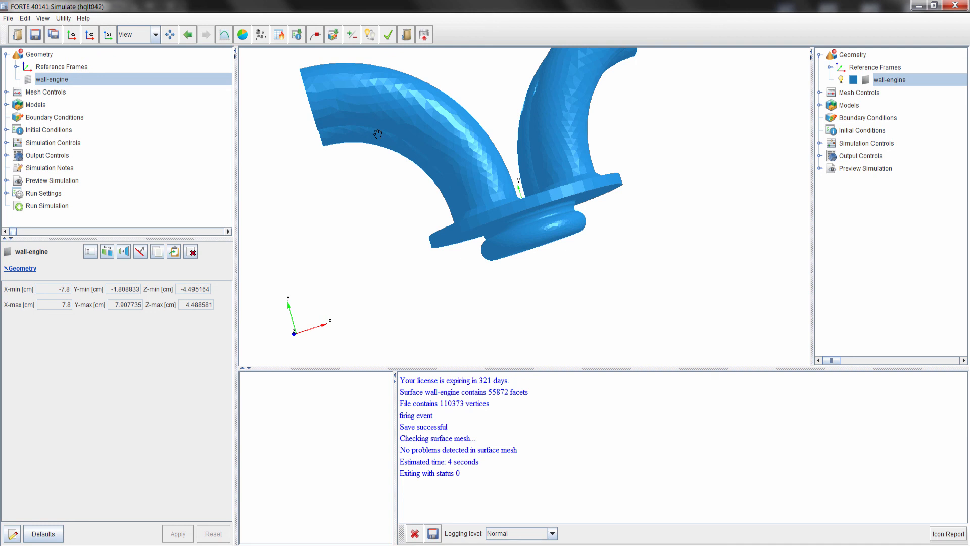
mouse_move(379, 134)
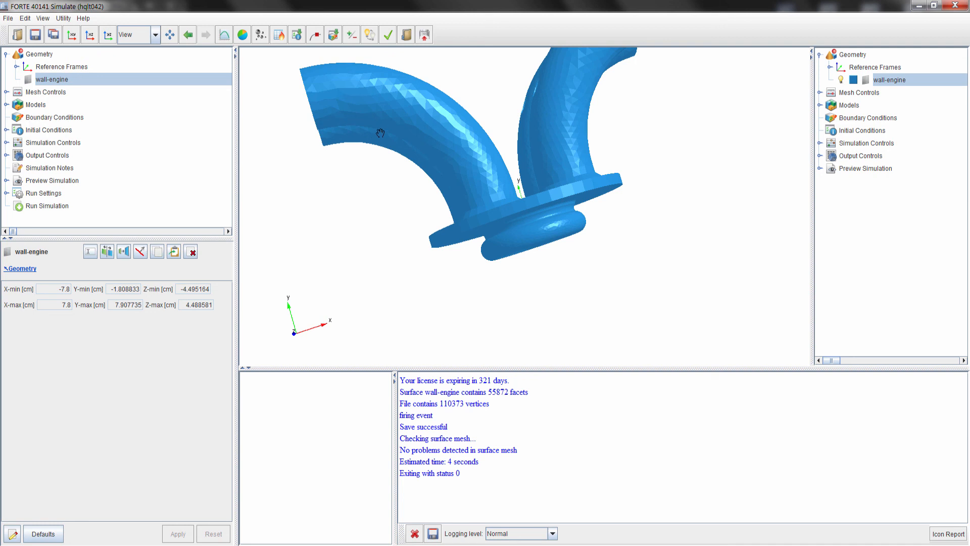